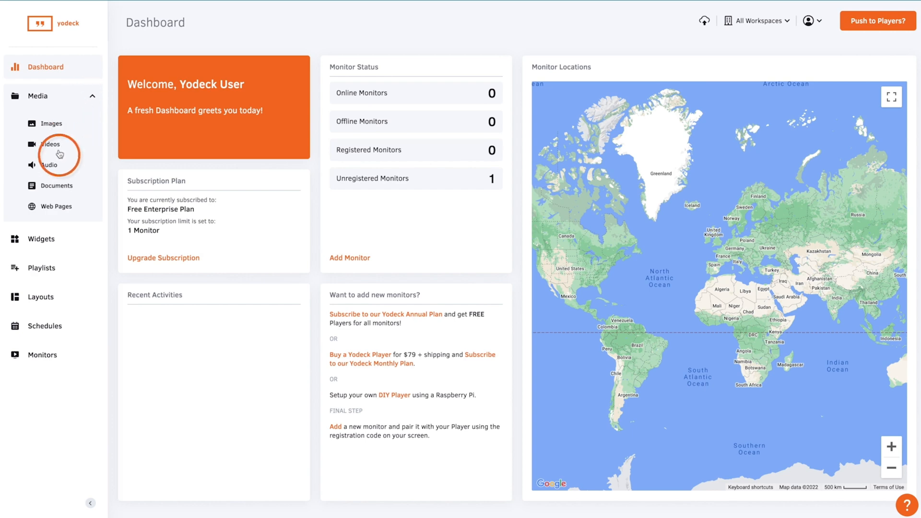
Go to the Web Pages section of Media to add a new web page item
click(58, 206)
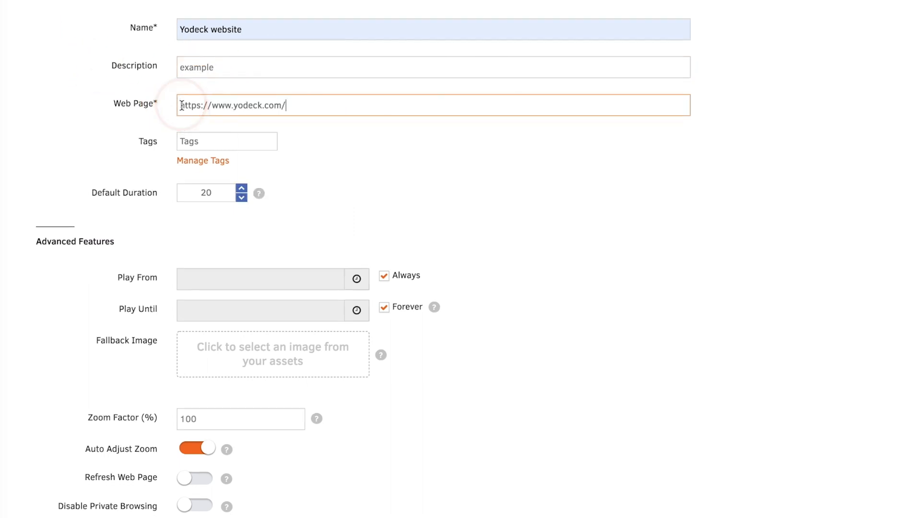
Tag the web page 'yodeck' and set its default duration to 15 seconds
click(227, 141)
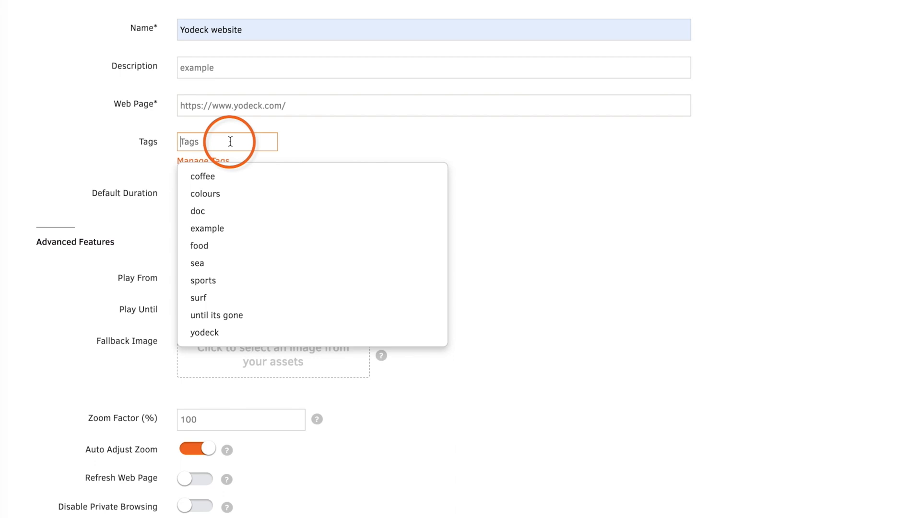
click(203, 333)
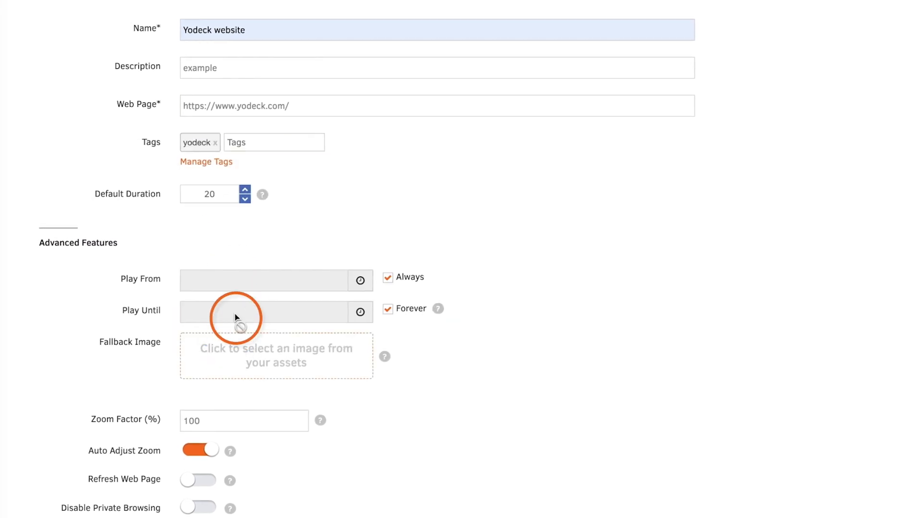
mouse_move(188, 222)
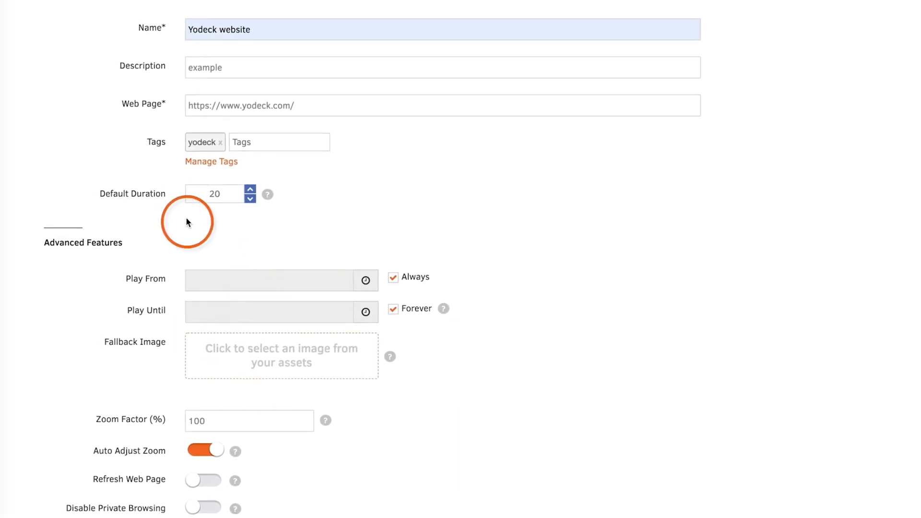
click(250, 197)
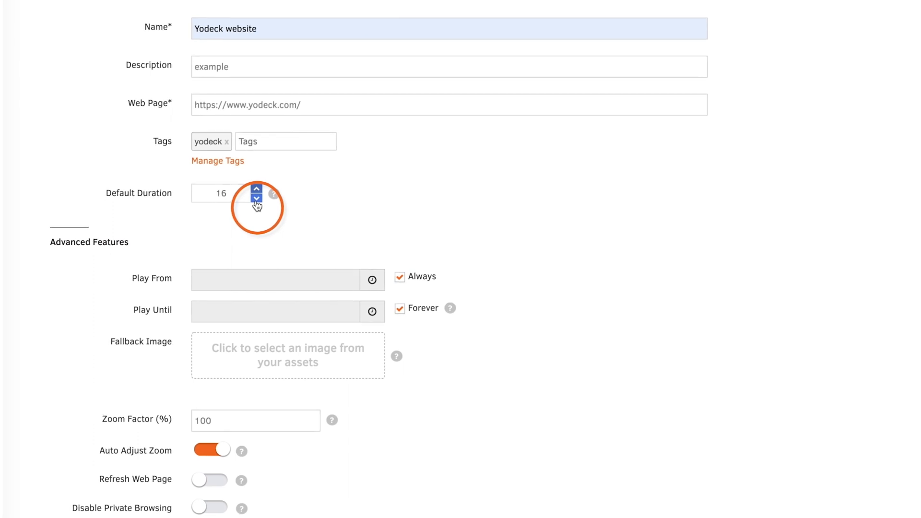
click(263, 195)
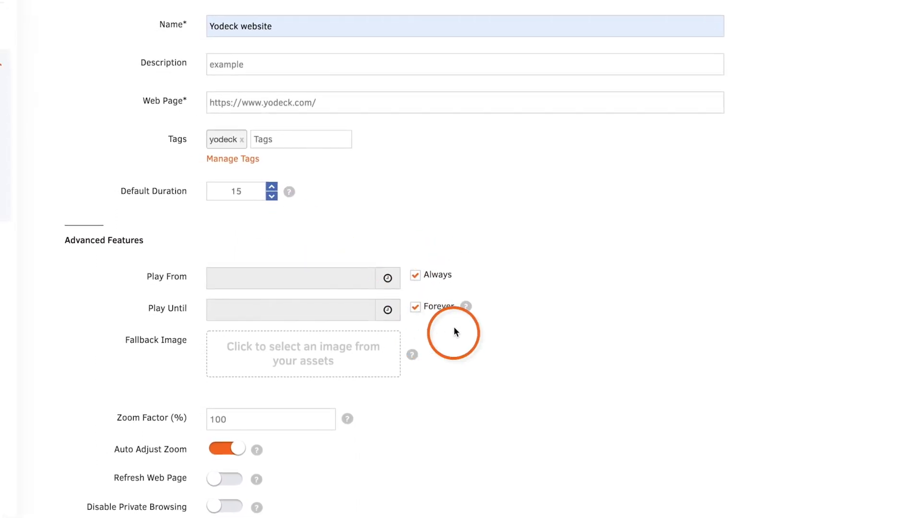
Set the item to play until 31 December 2022 and use 'example' as the fallback image
click(416, 306)
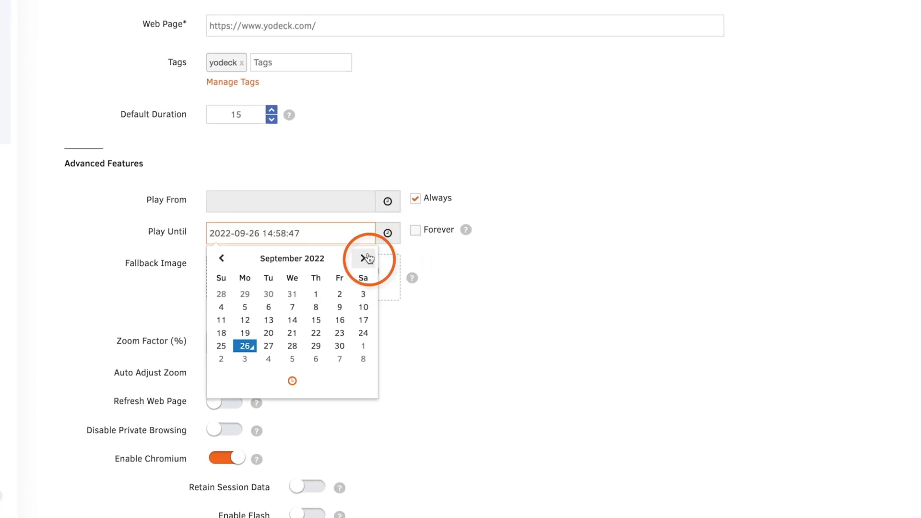
click(363, 258)
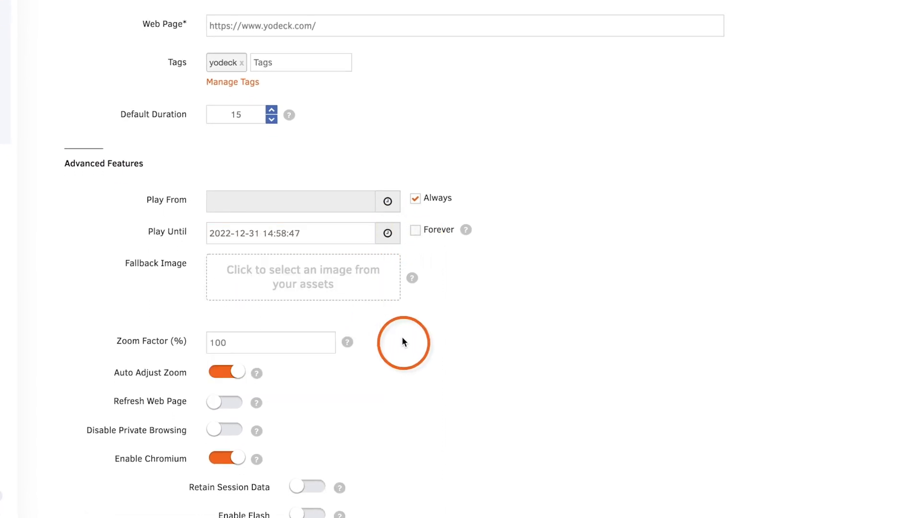
click(303, 277)
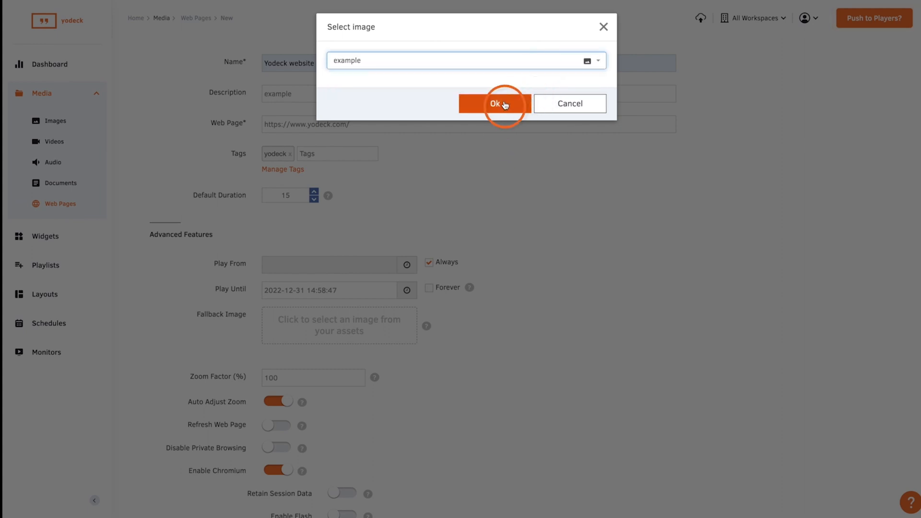
click(495, 104)
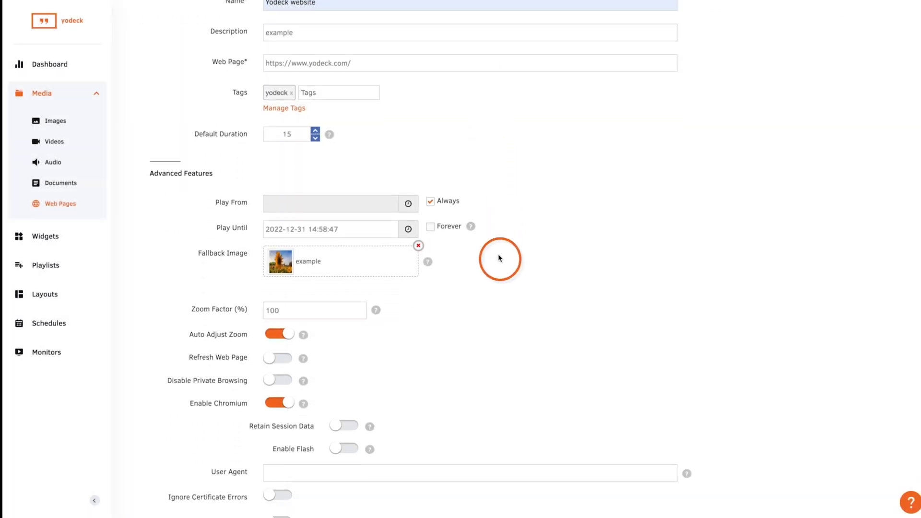
scroll(down, 3)
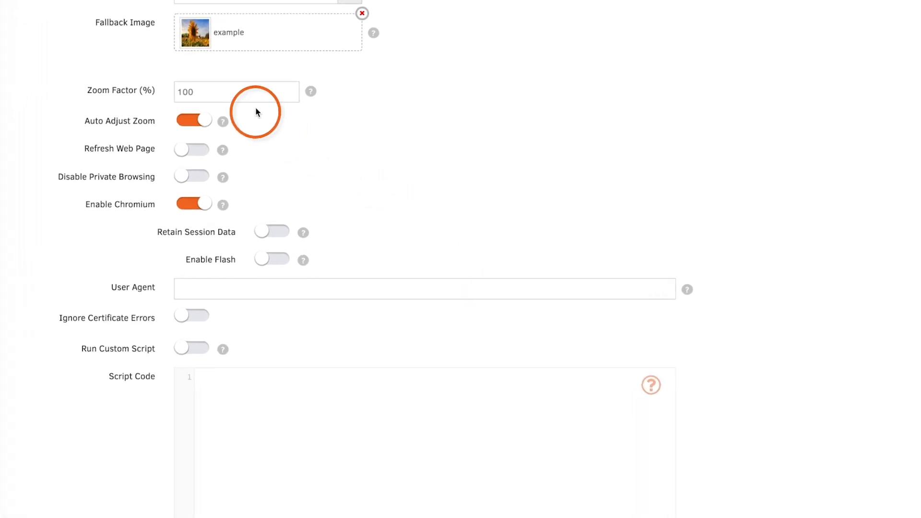
mouse_move(163, 93)
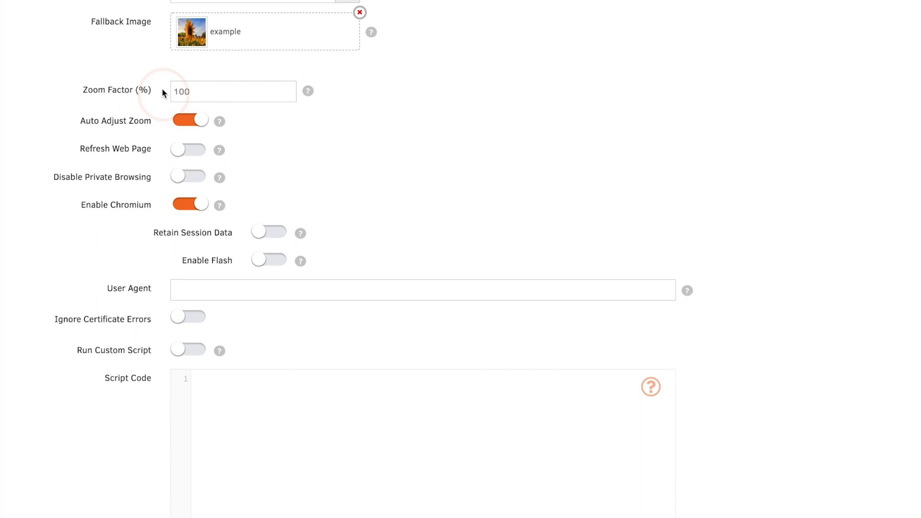
mouse_move(74, 113)
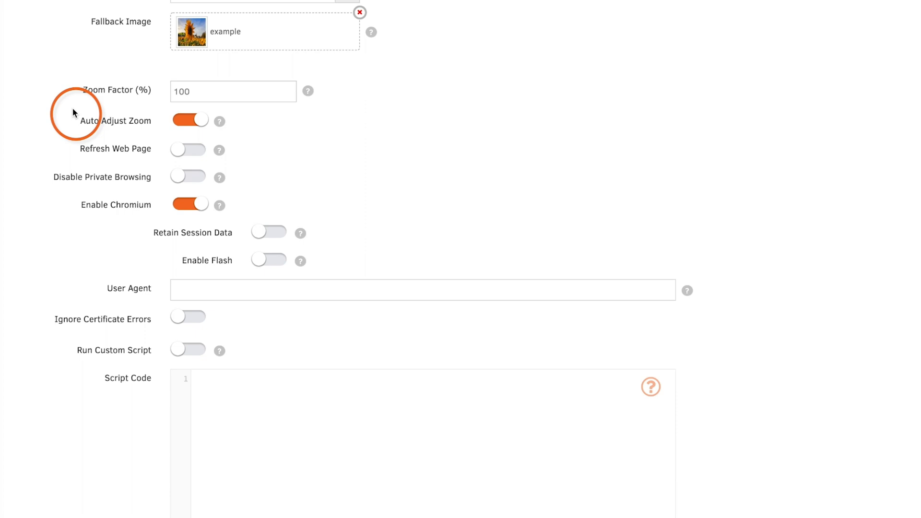
mouse_move(156, 120)
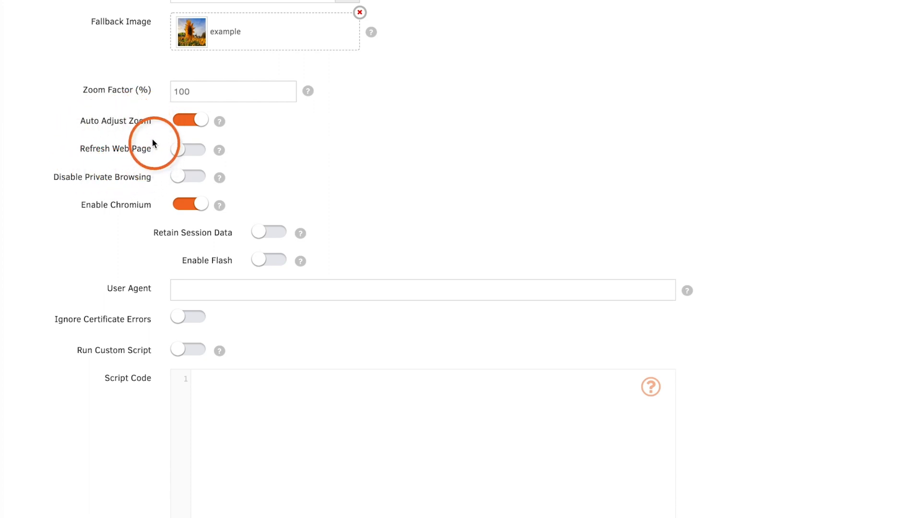
mouse_move(70, 147)
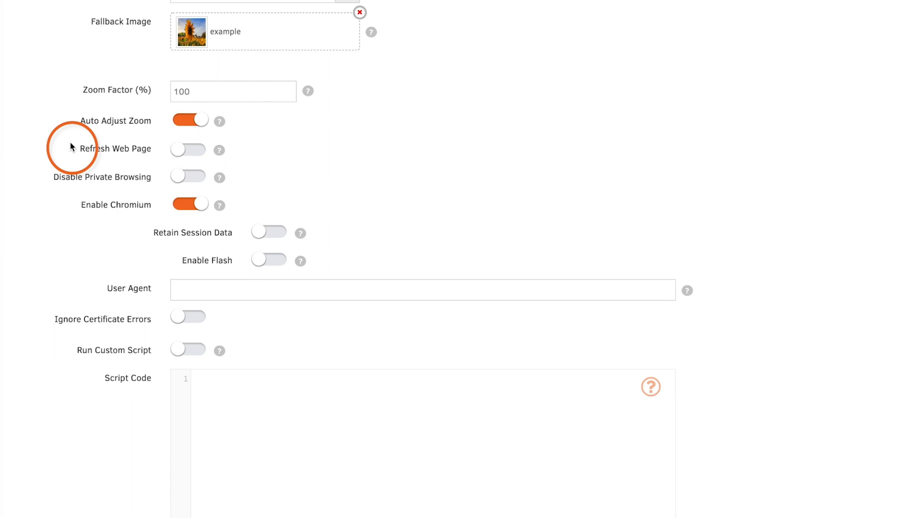
mouse_move(152, 172)
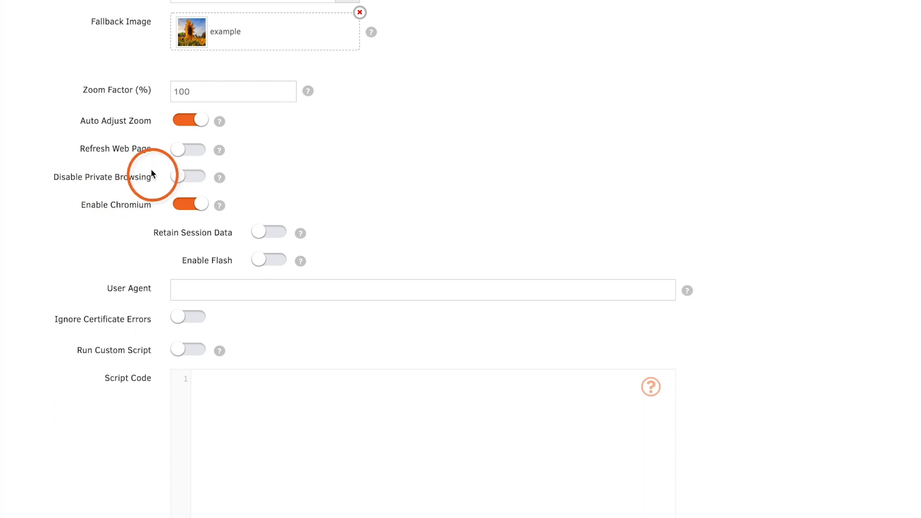
mouse_move(43, 180)
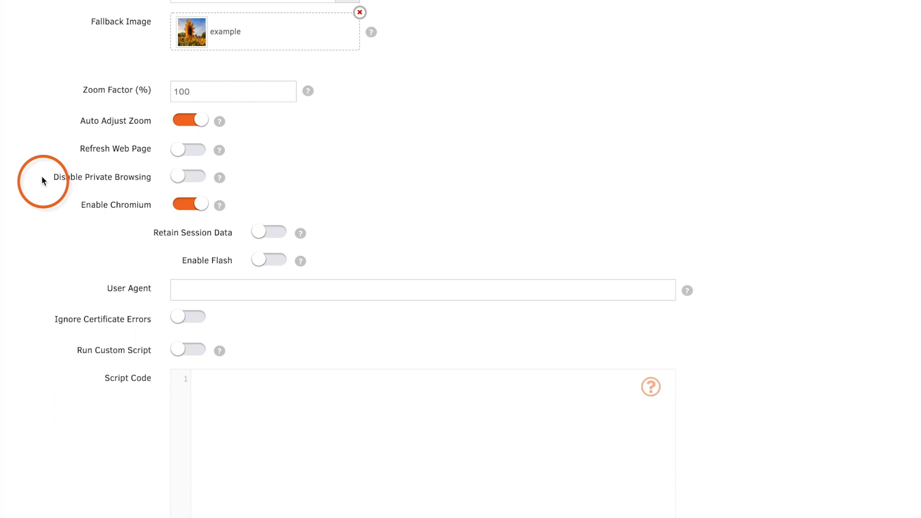
mouse_move(152, 213)
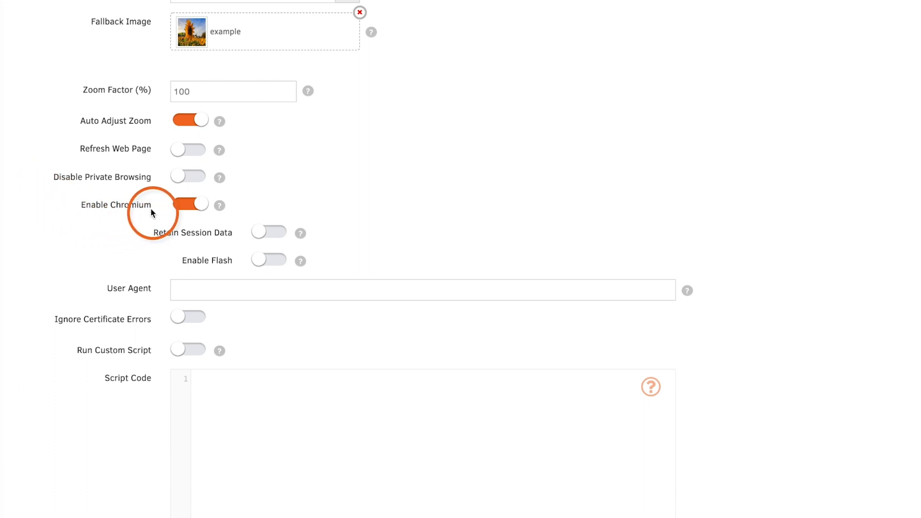
mouse_move(83, 223)
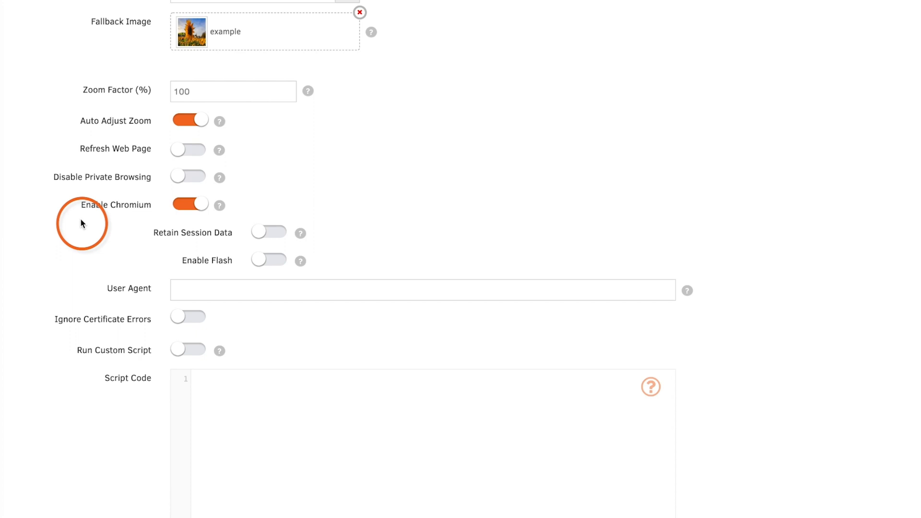
mouse_move(115, 224)
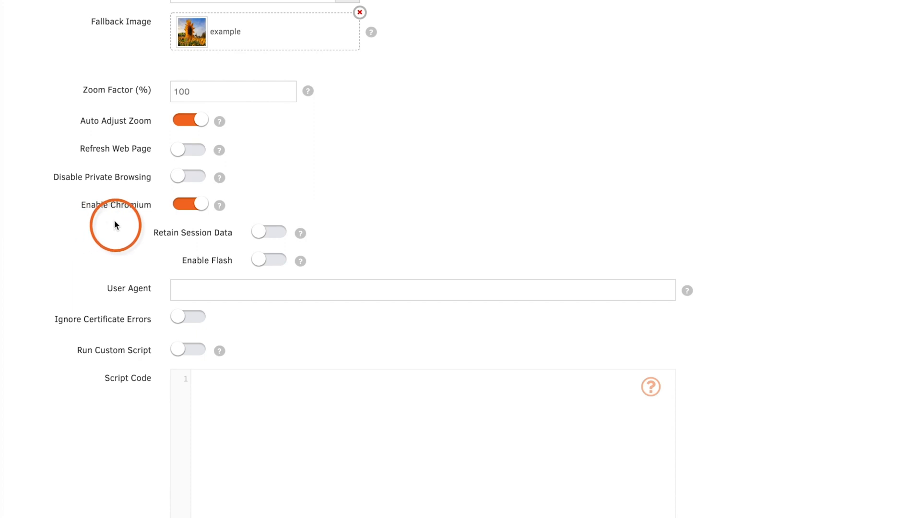
mouse_move(239, 240)
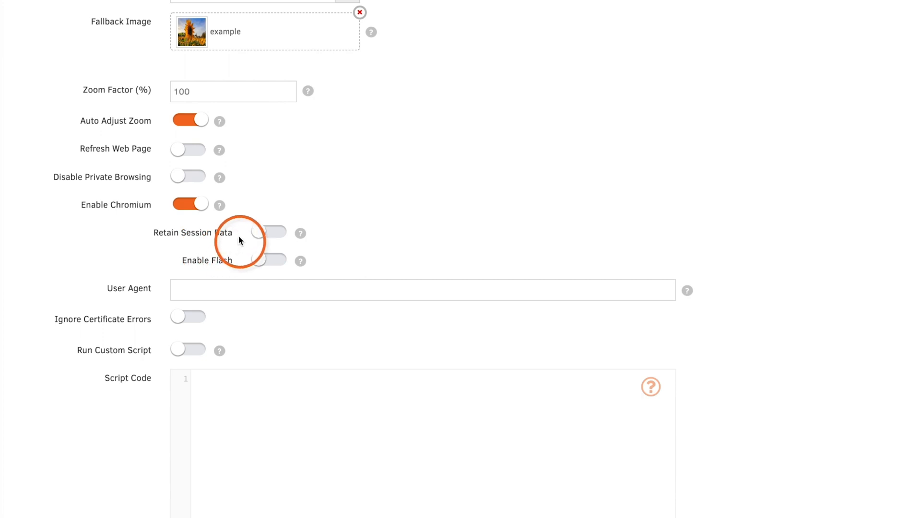
mouse_move(141, 244)
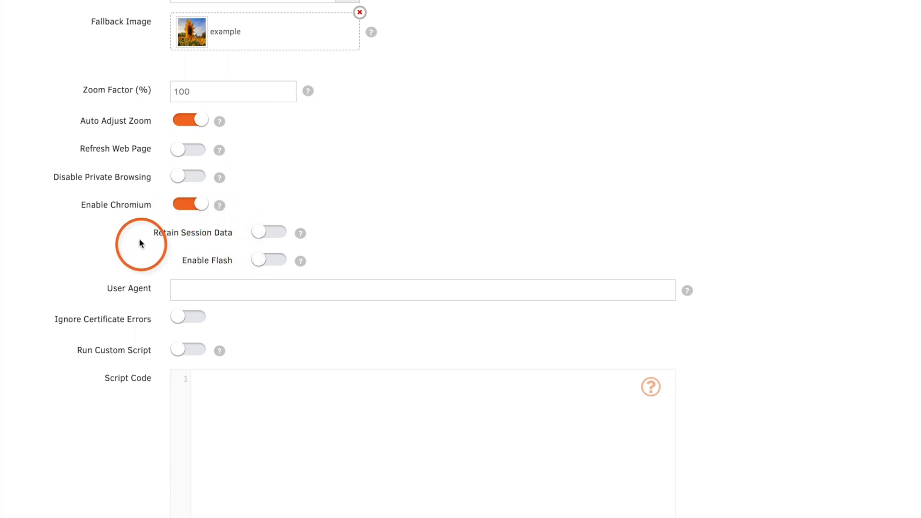
mouse_move(152, 260)
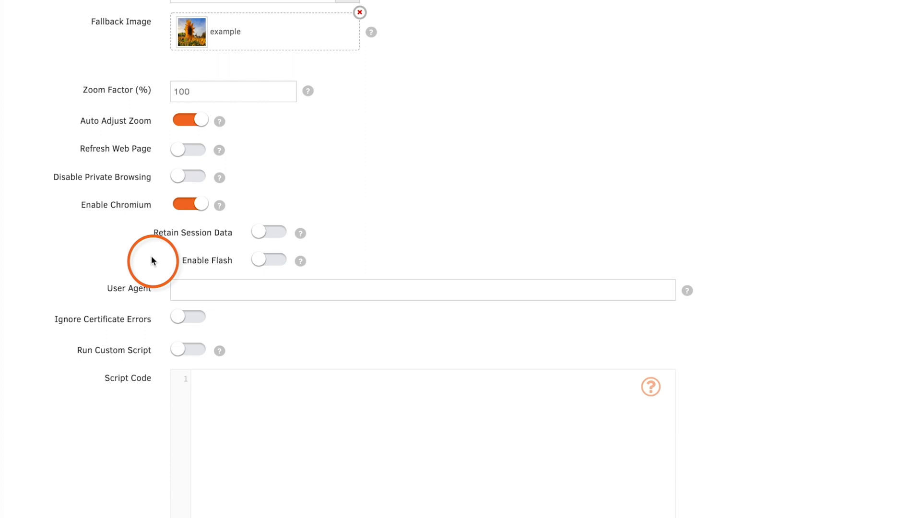
mouse_move(218, 281)
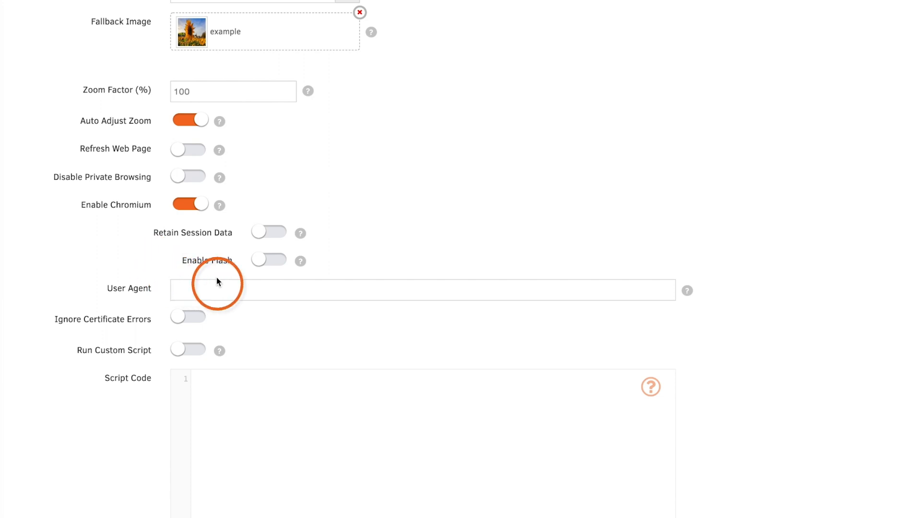
mouse_move(173, 273)
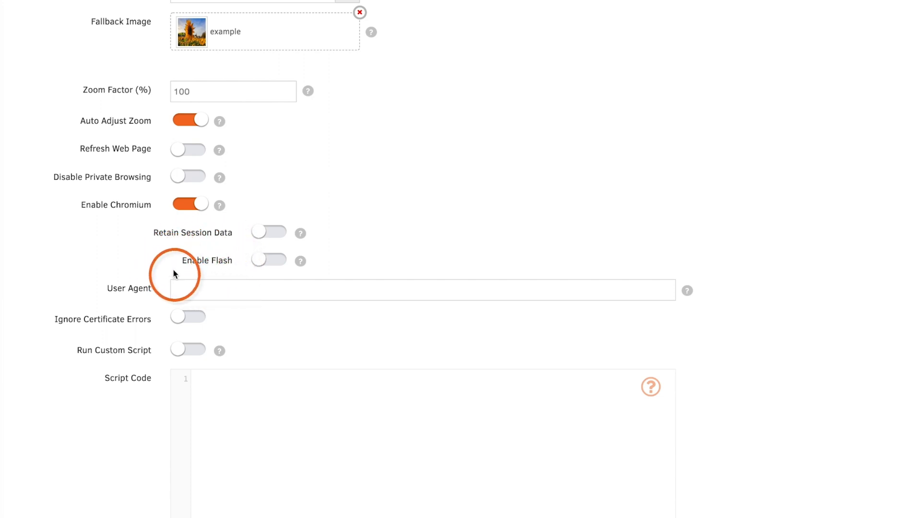
mouse_move(238, 265)
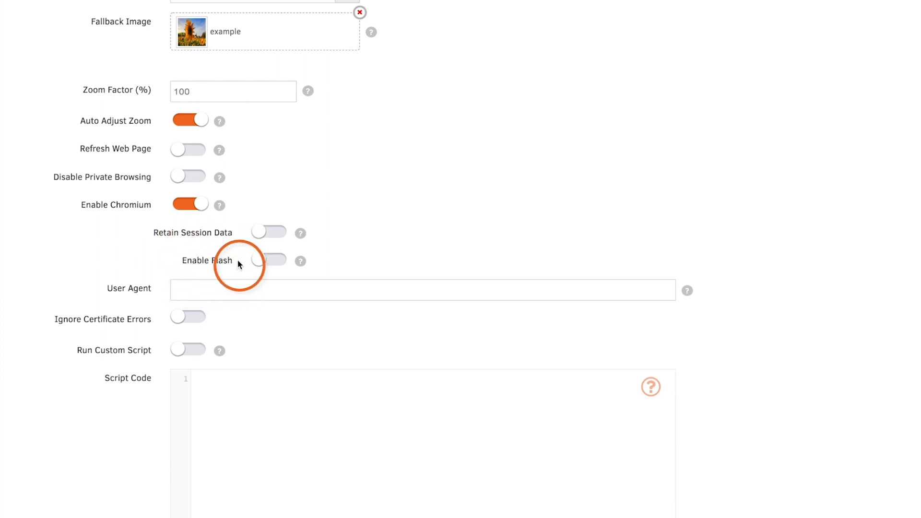
scroll(down, 3)
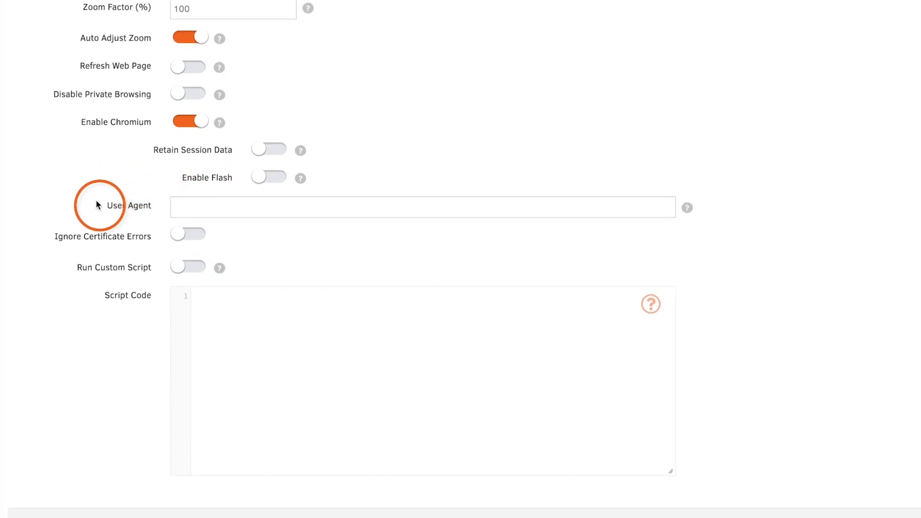
click(422, 207)
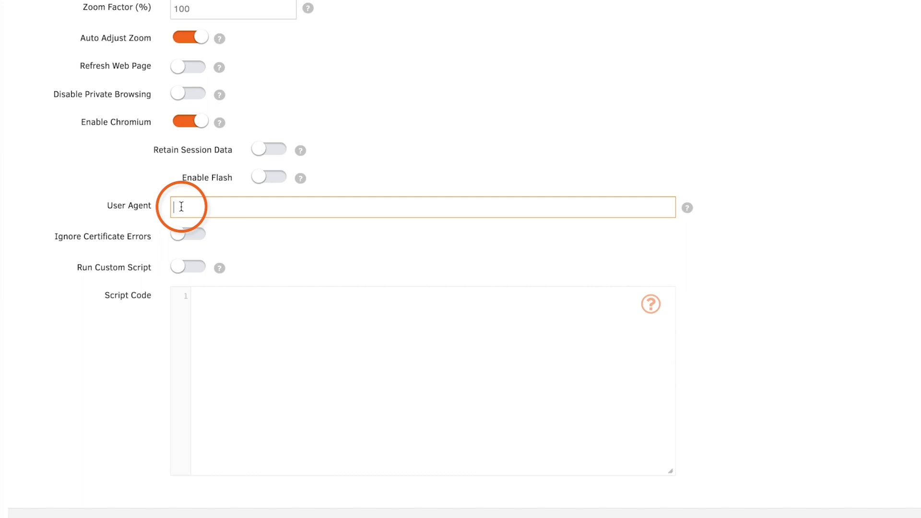
mouse_move(94, 205)
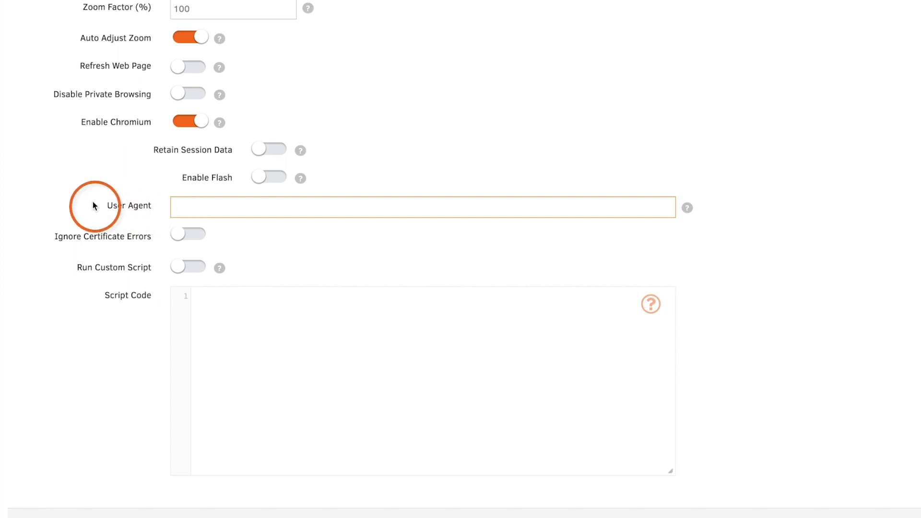
mouse_move(134, 225)
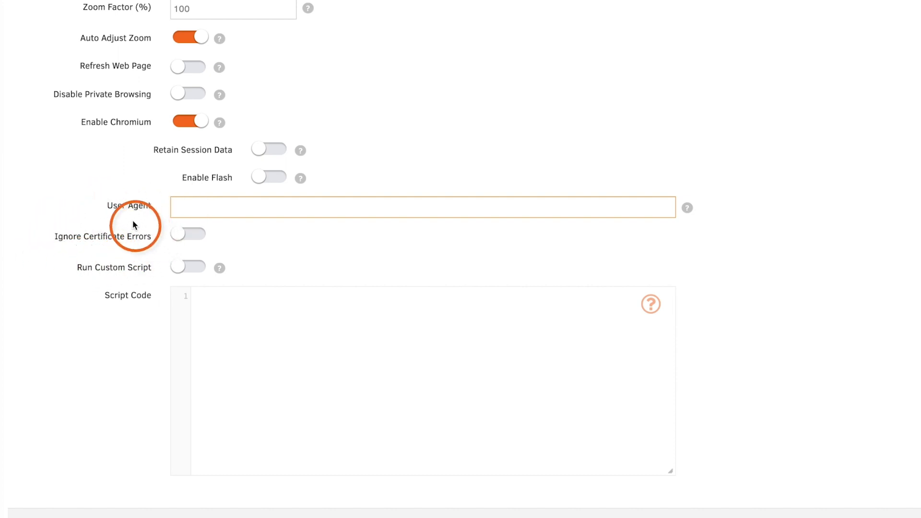
mouse_move(59, 269)
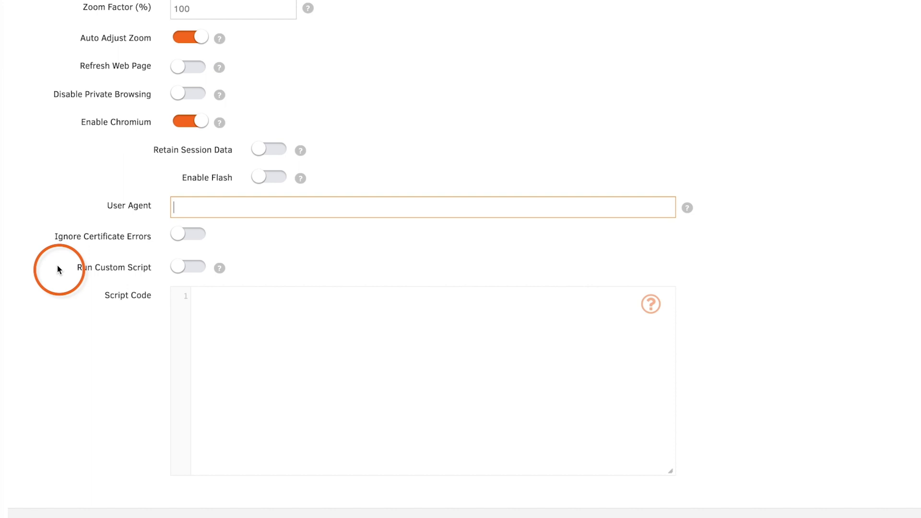
Enable Run Custom Script and save the 'Yodeck website' item to the media list
scroll(down, 3)
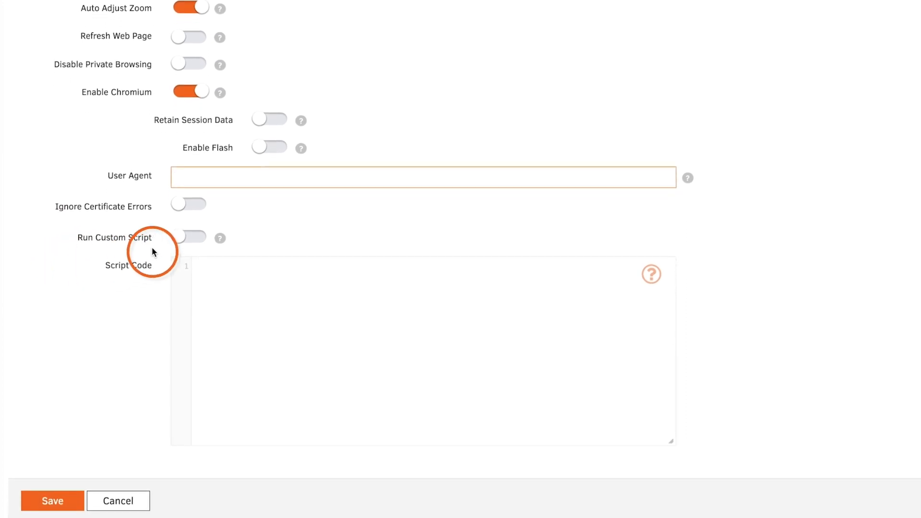
scroll(up, 3)
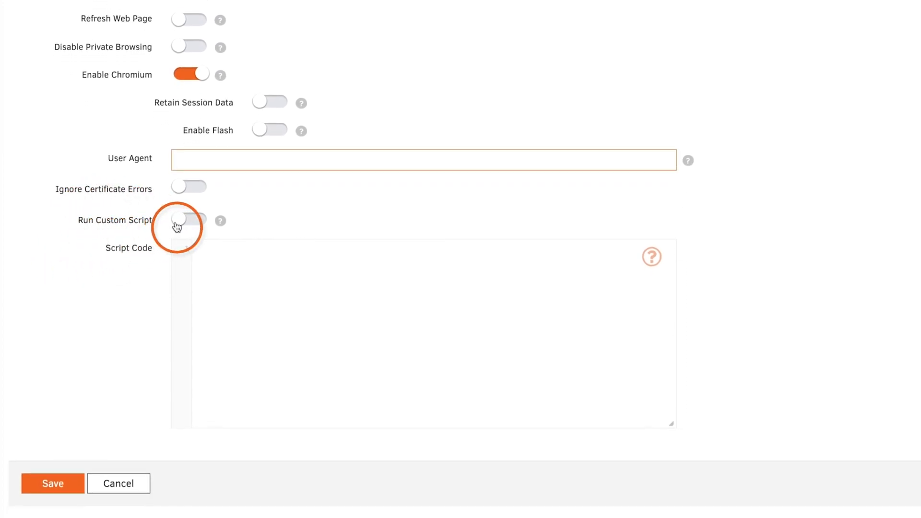
click(189, 219)
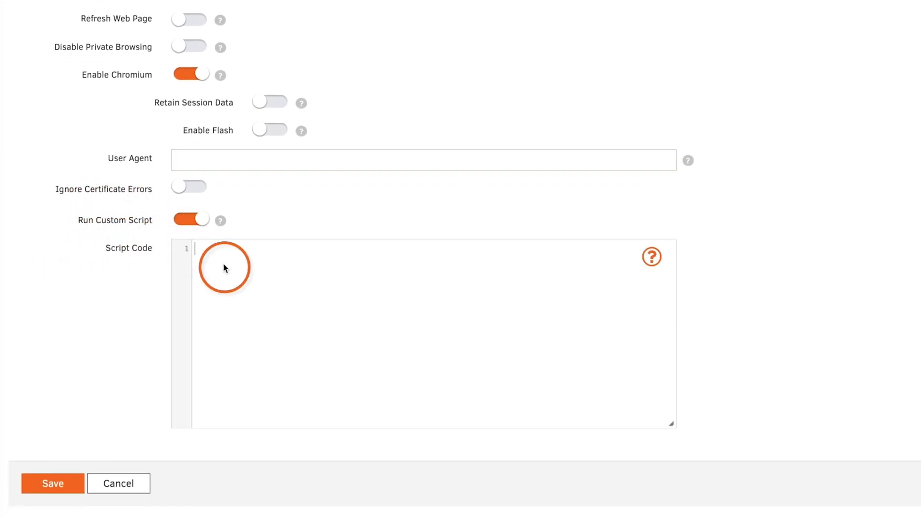
mouse_move(197, 248)
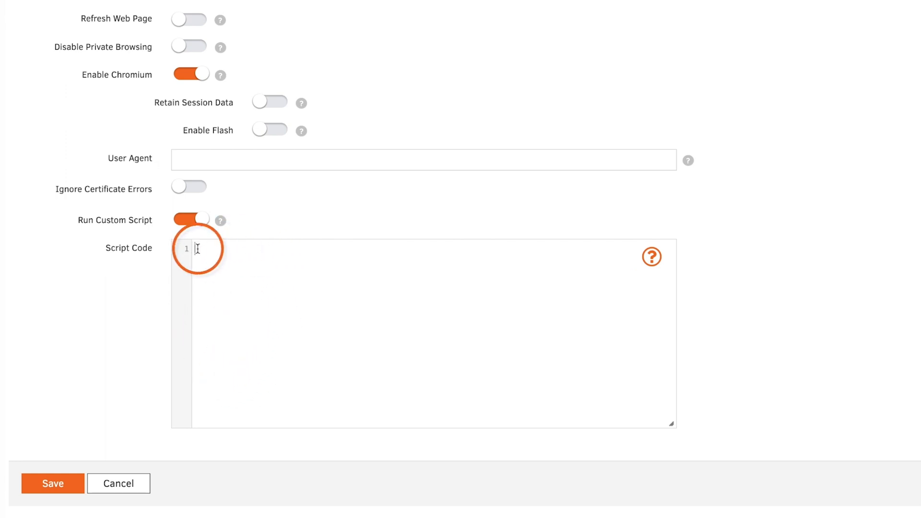
mouse_move(192, 285)
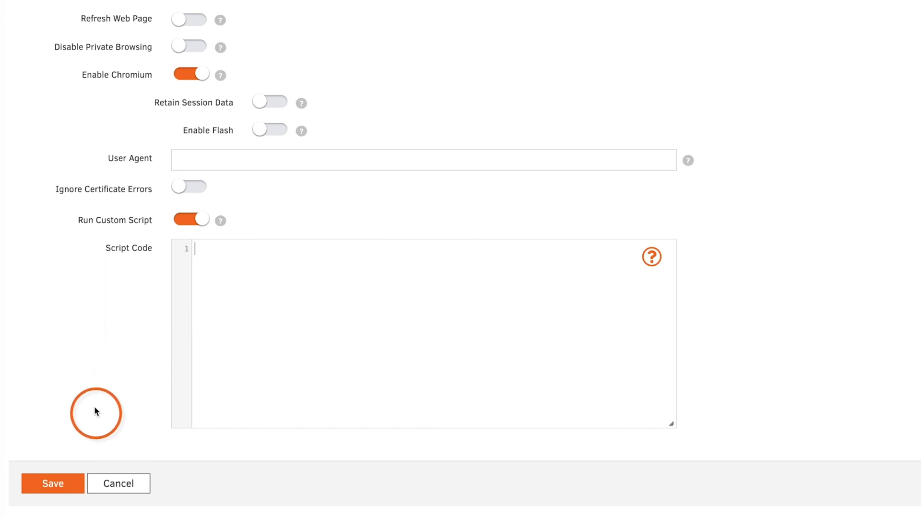
click(52, 483)
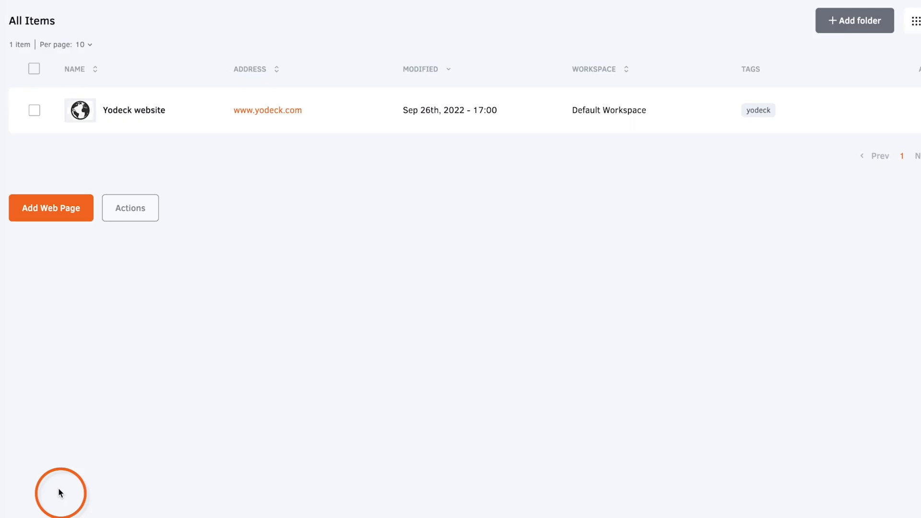